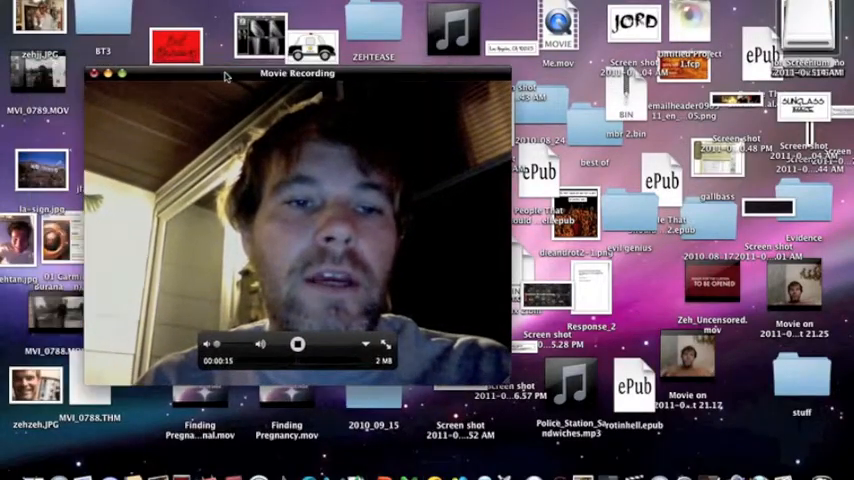
Launch Microsoft Word from the Dock so a new blank document appears.
left_click_drag(296, 72, 640, 8)
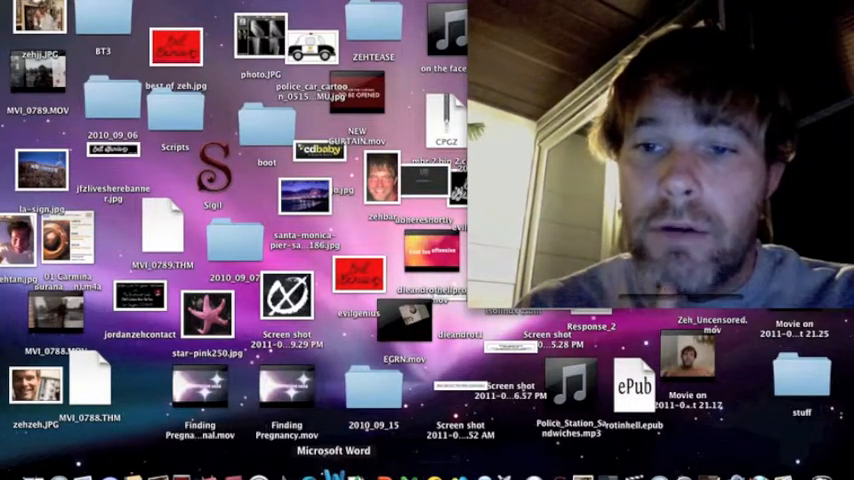
left_click(332, 458)
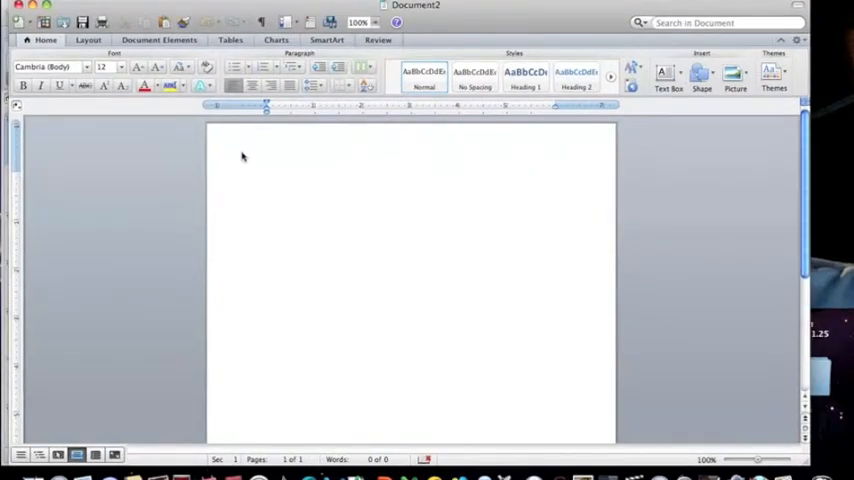
Enter the words 'Final cut pro' at the top of the blank page.
left_click(270, 178)
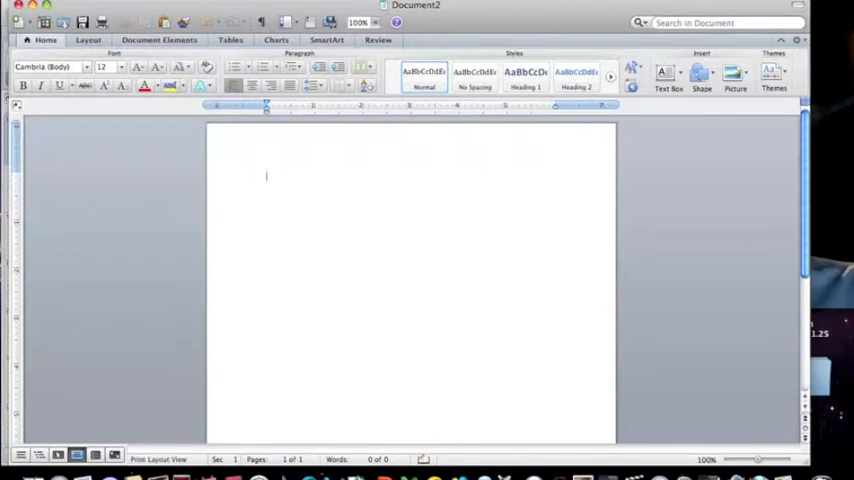
type("Final cut")
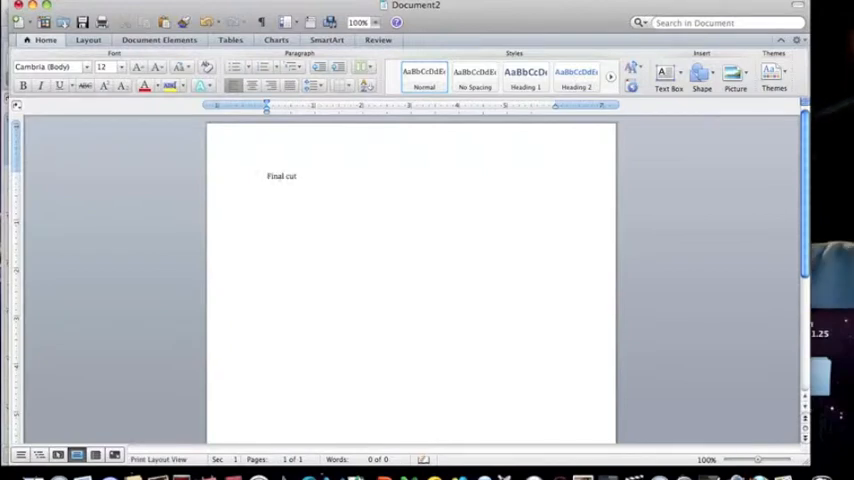
type("pro")
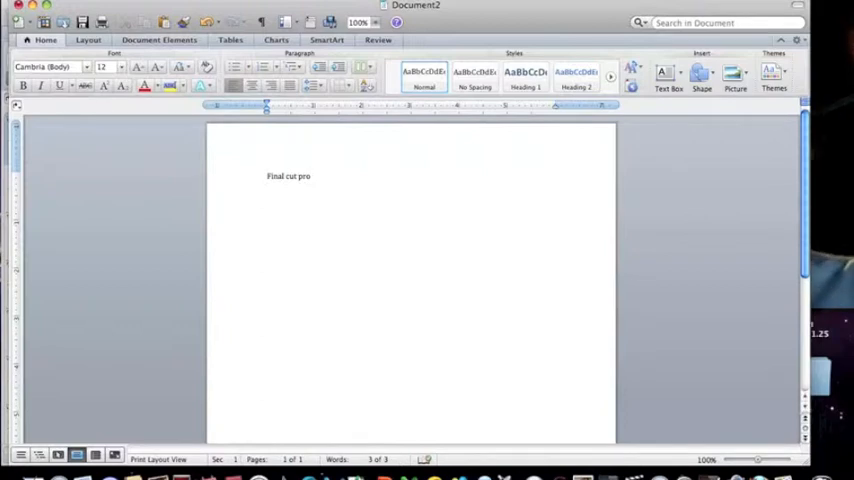